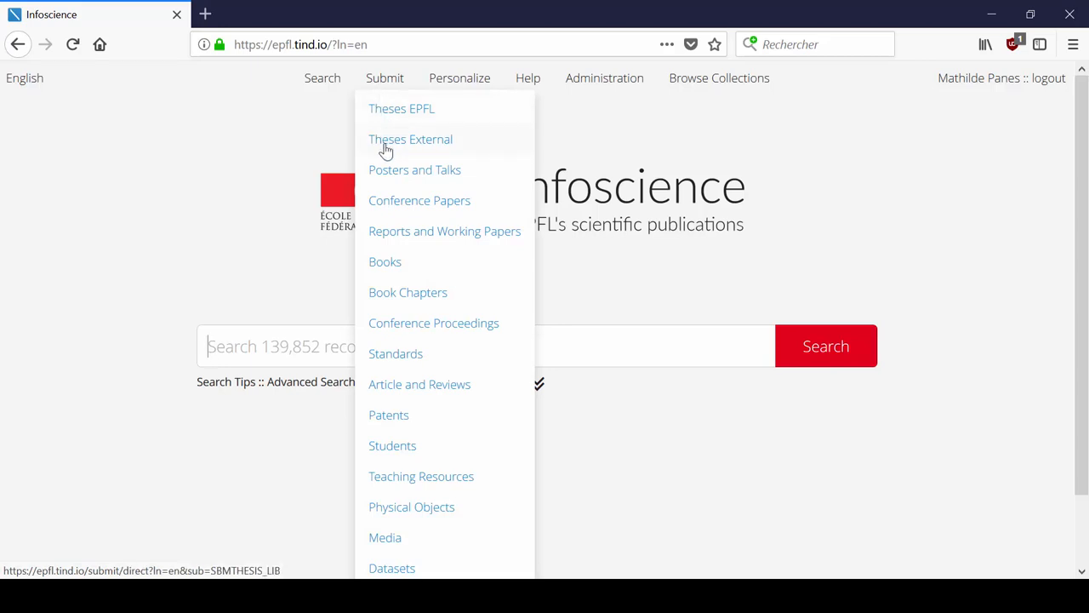
mouse_move(411, 391)
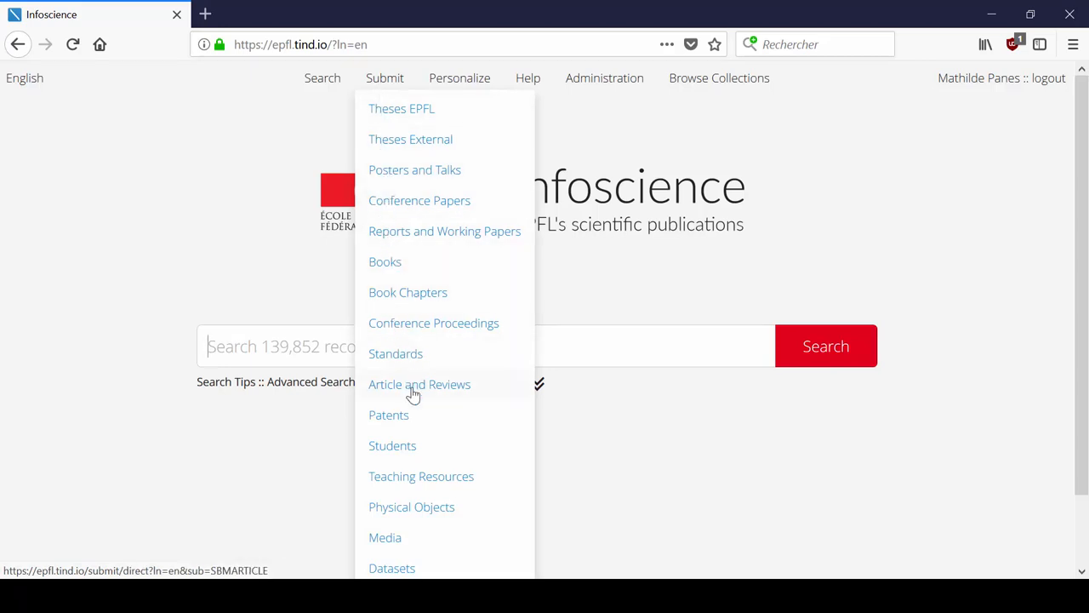
- Start a new Article and Reviews submission from the Submit menu
click(419, 385)
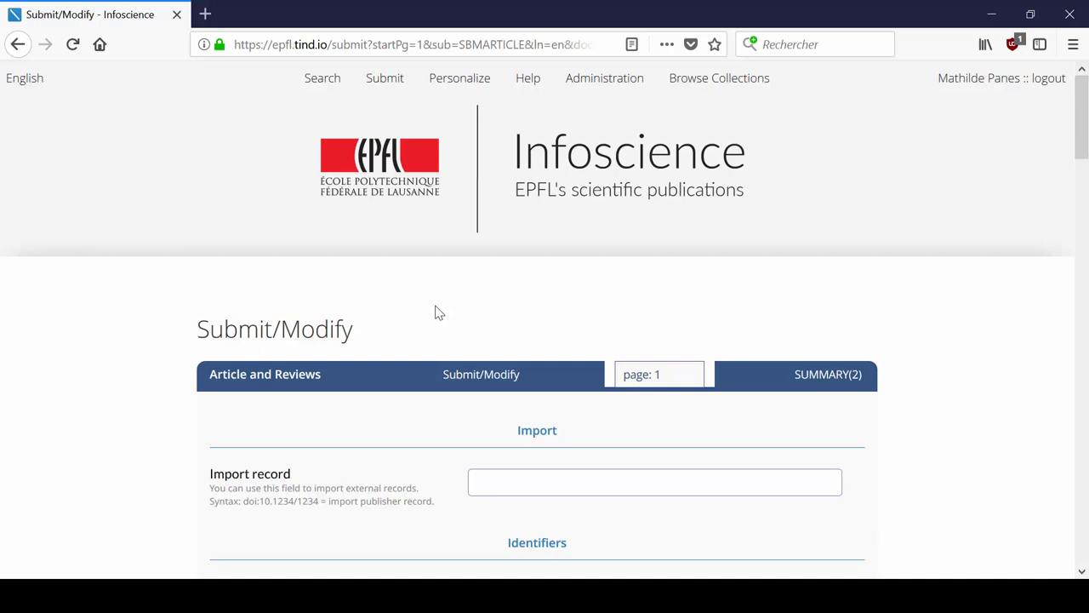
scroll(down, 3)
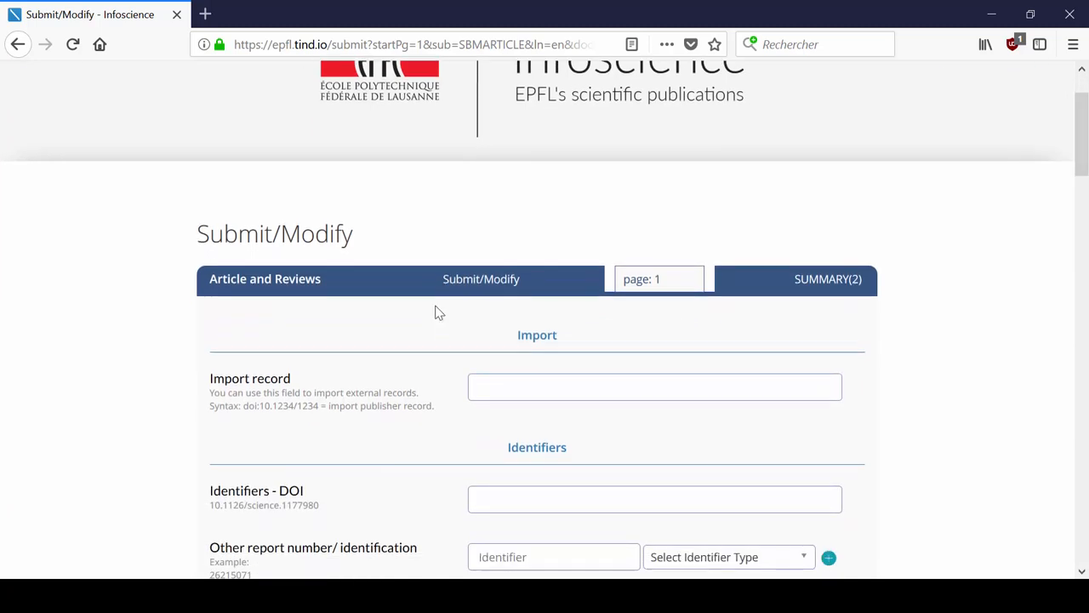
scroll(down, 3)
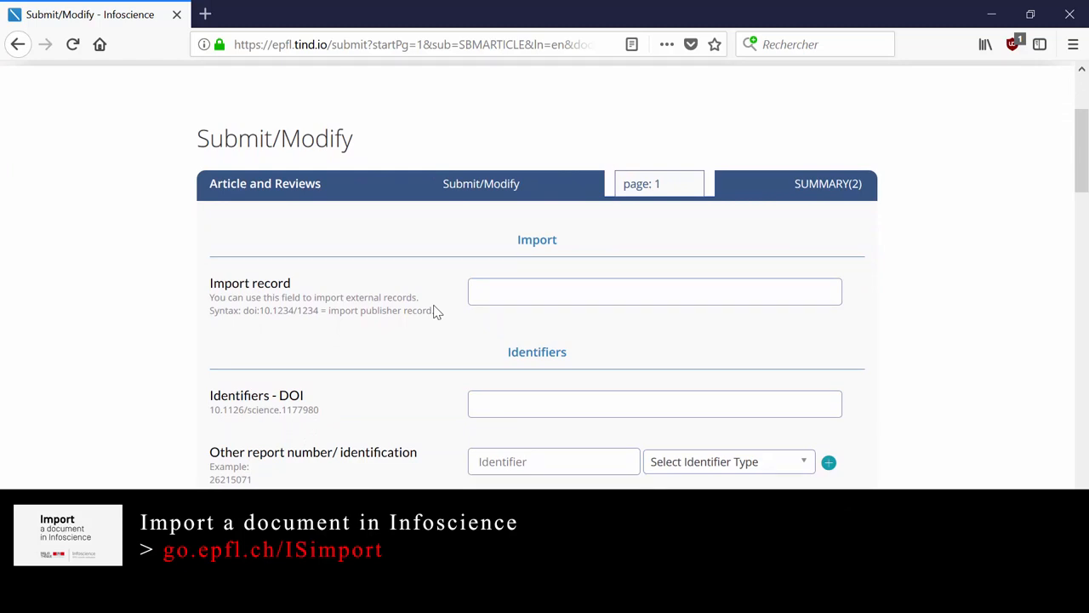
scroll(down, 3)
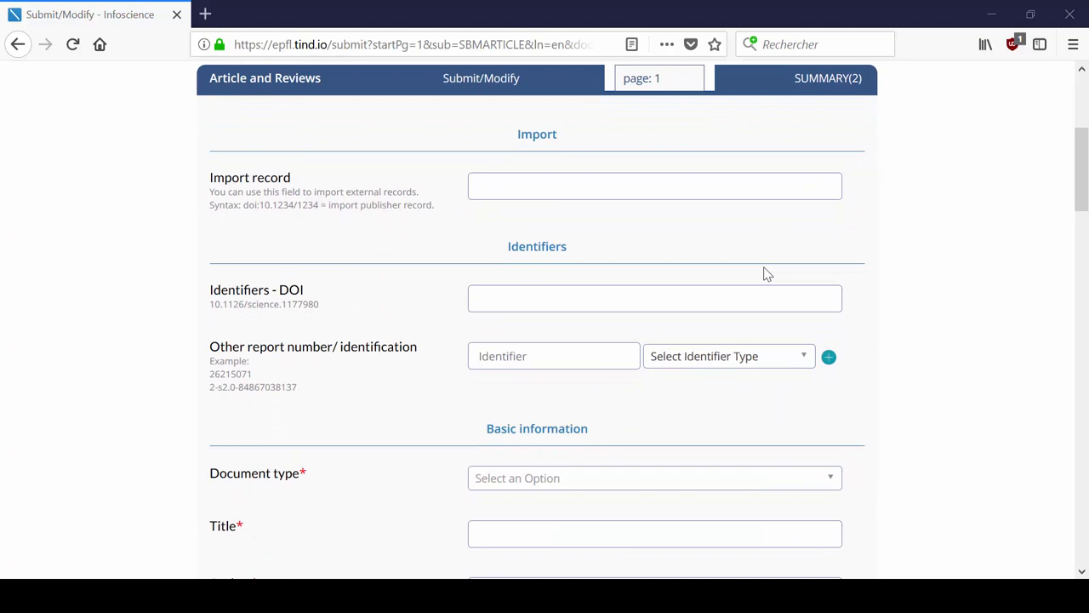
scroll(down, 3)
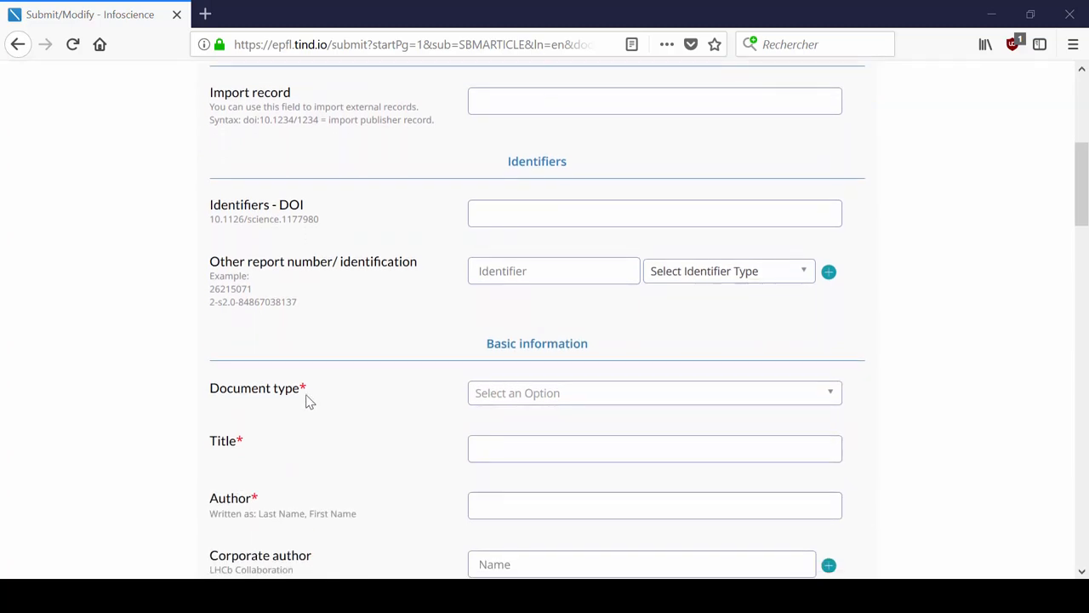
- Set document type Articles and add Grolimund, Raphaël as the first author from the suggestions
click(654, 392)
text(Test article)
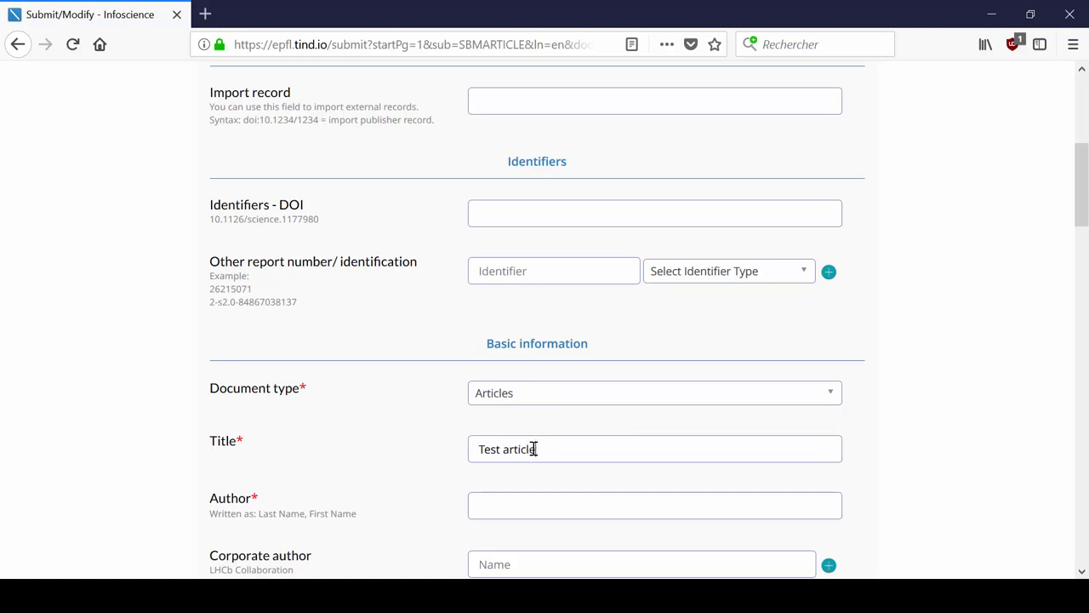
click(654, 504)
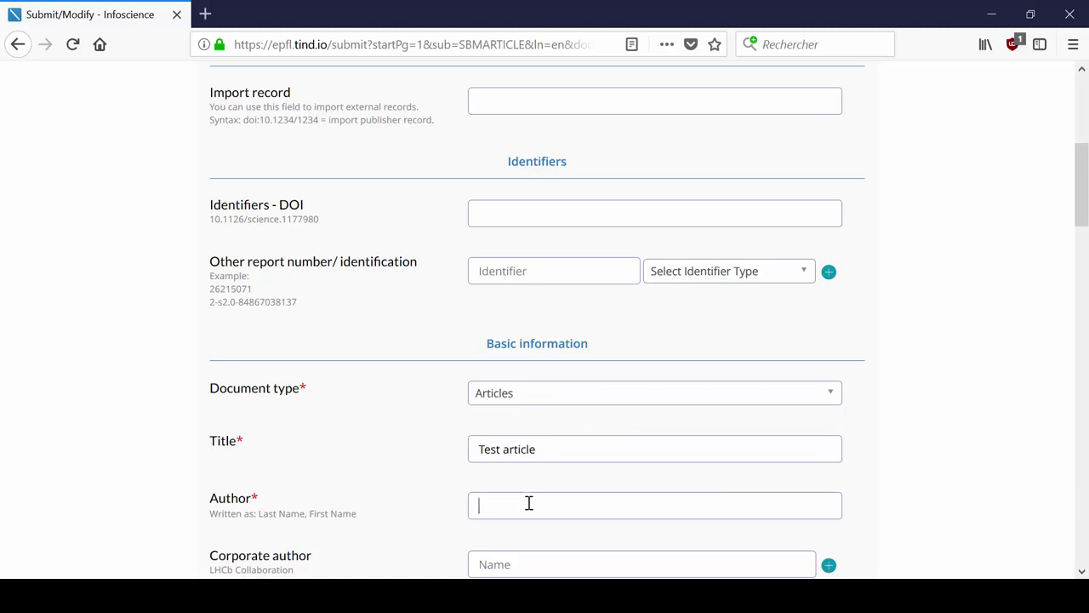
text(grol)
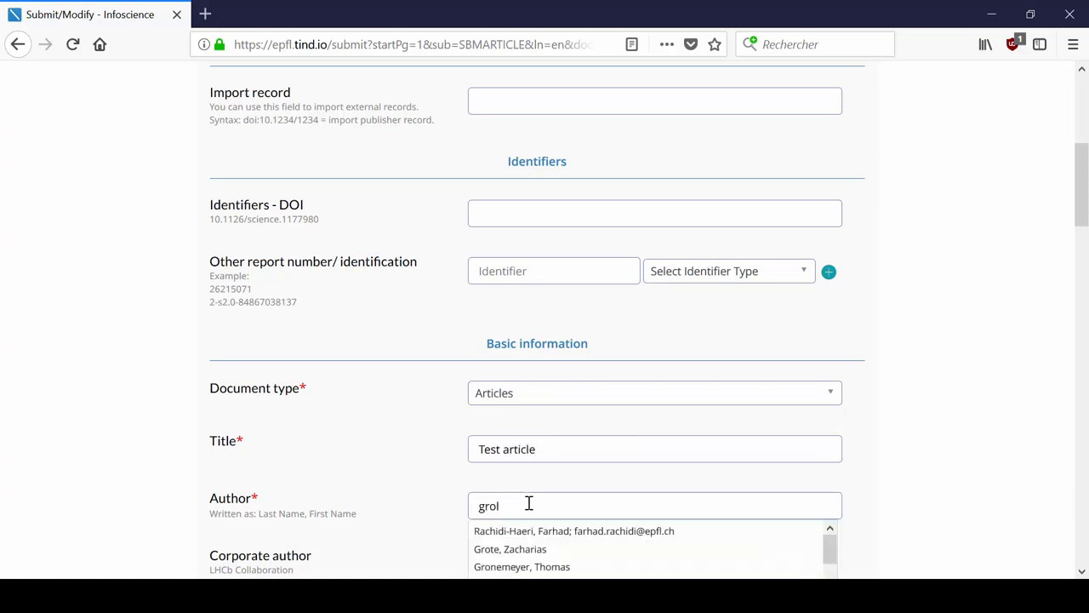
text(i)
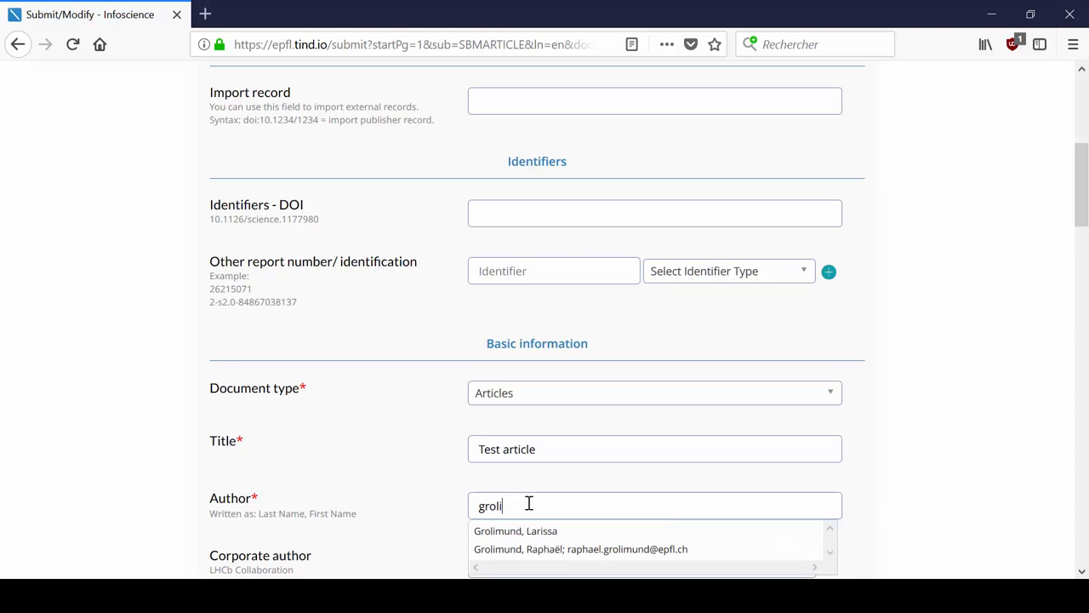
click(580, 548)
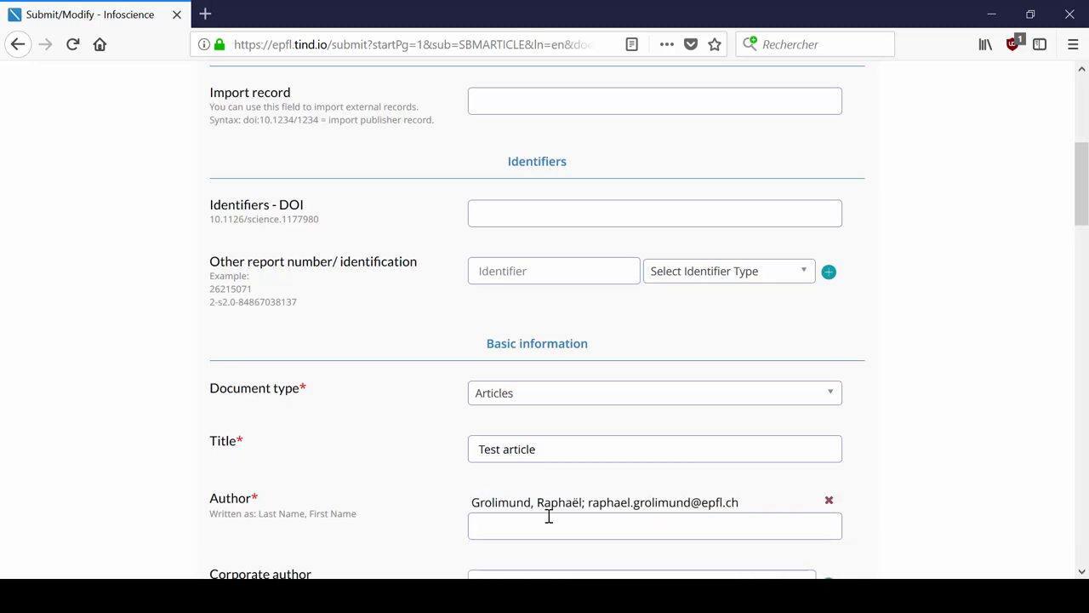
- Add Einstein, Albert as the second author from the suggestion list
scroll(down, 3)
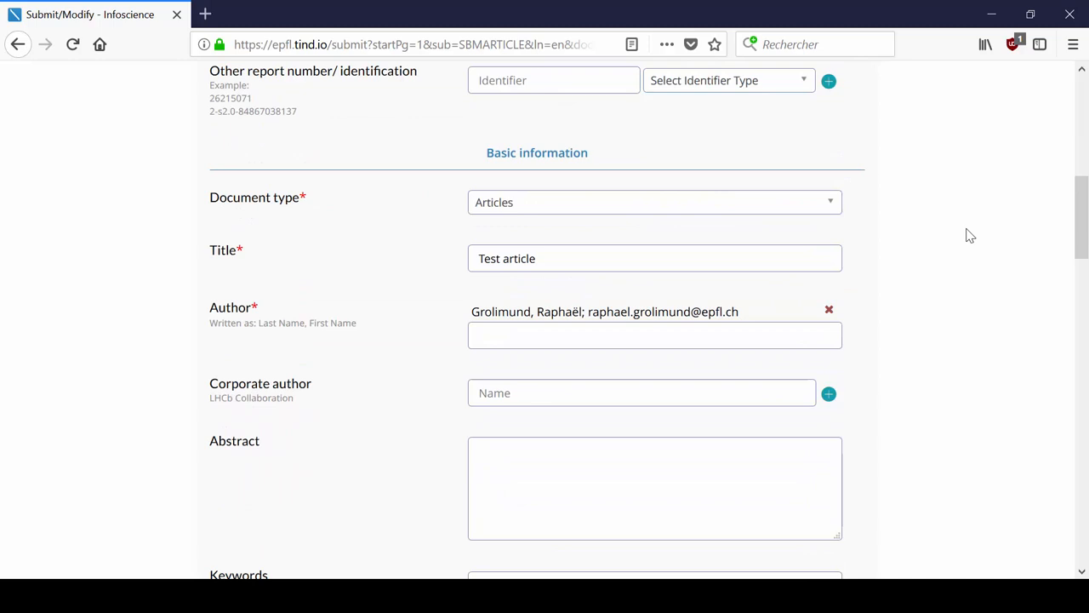
text(E)
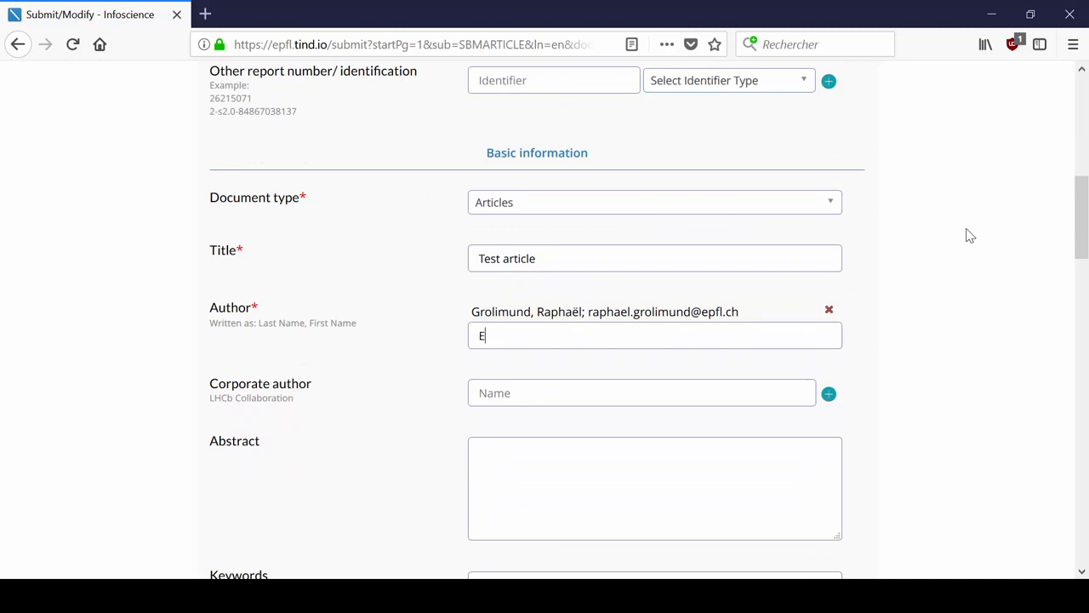
text(instein)
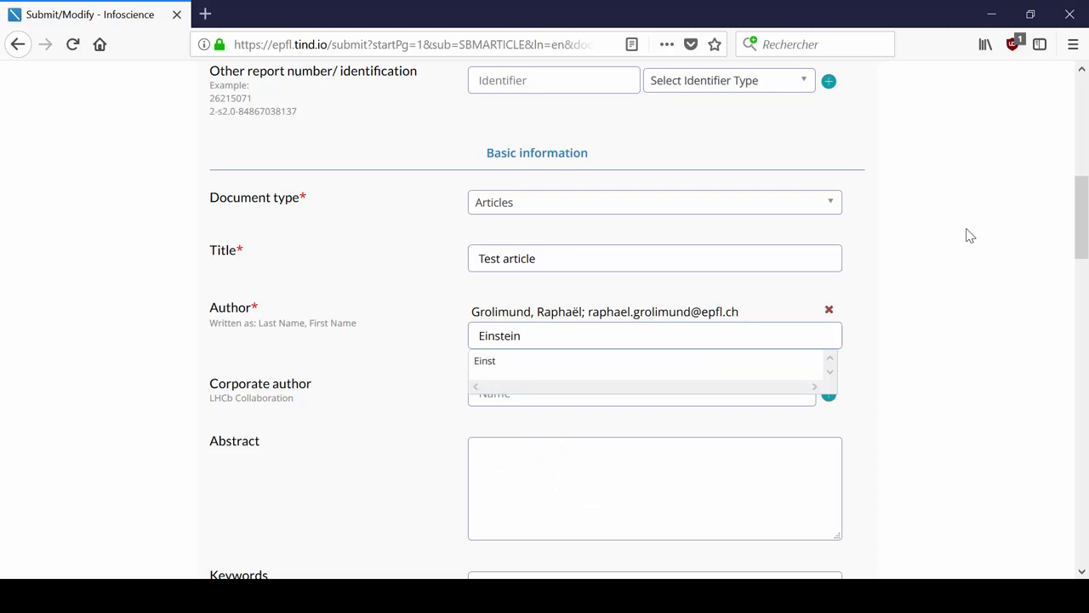
text(, Albert)
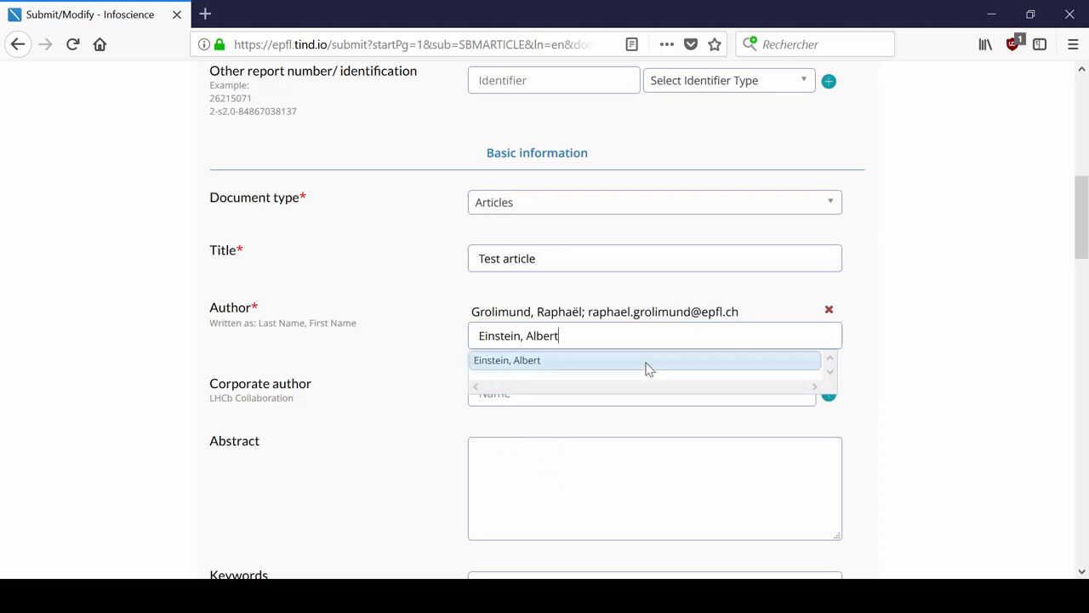
click(646, 360)
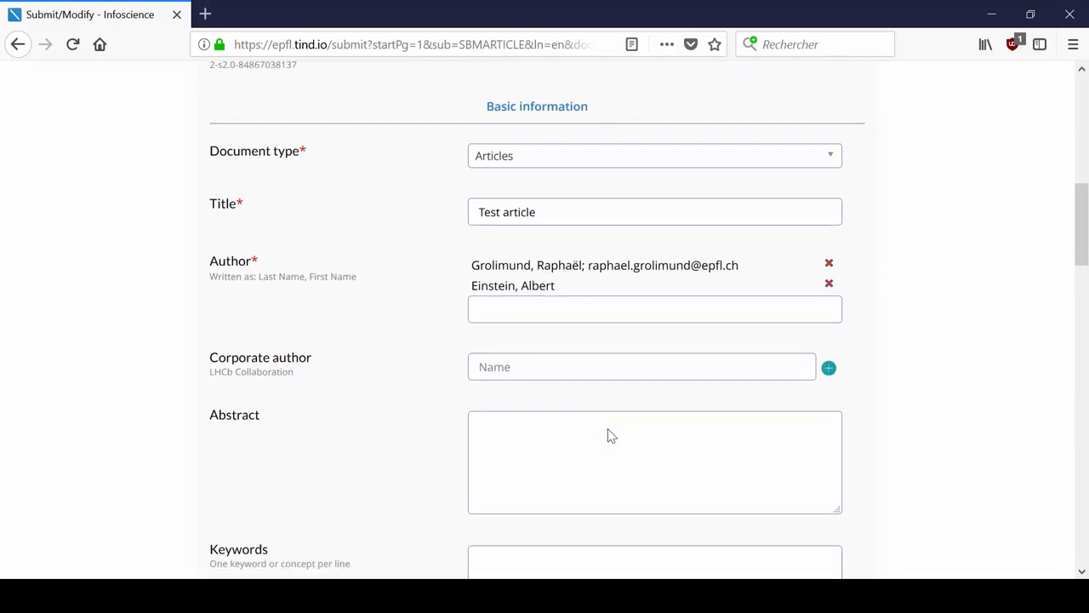
- Enter the keywords 'signal processing' and 'tutorials', one per line
scroll(down, 3)
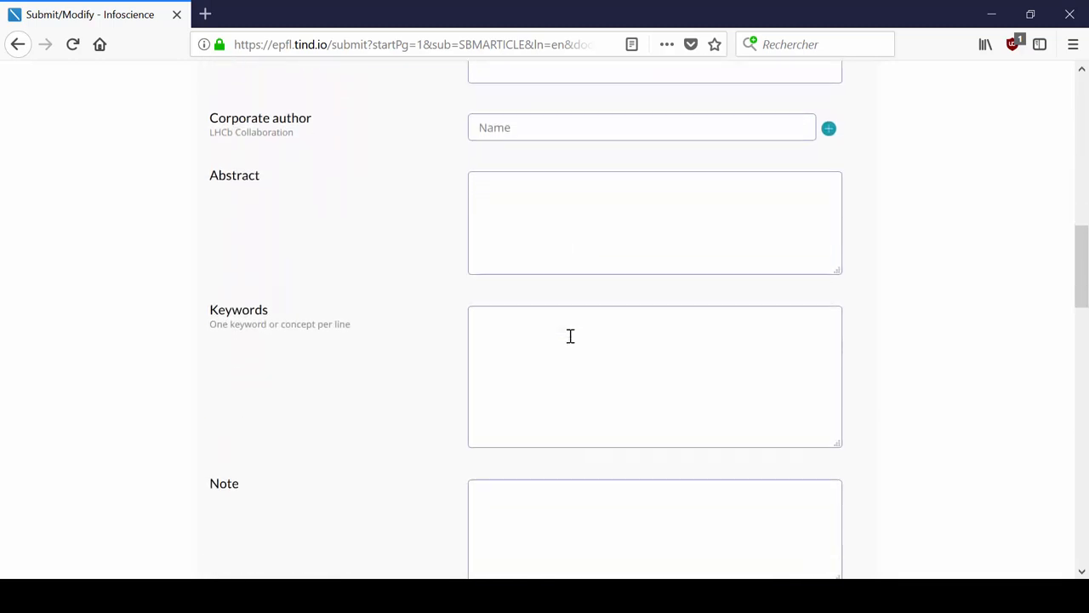
text(signal processing)
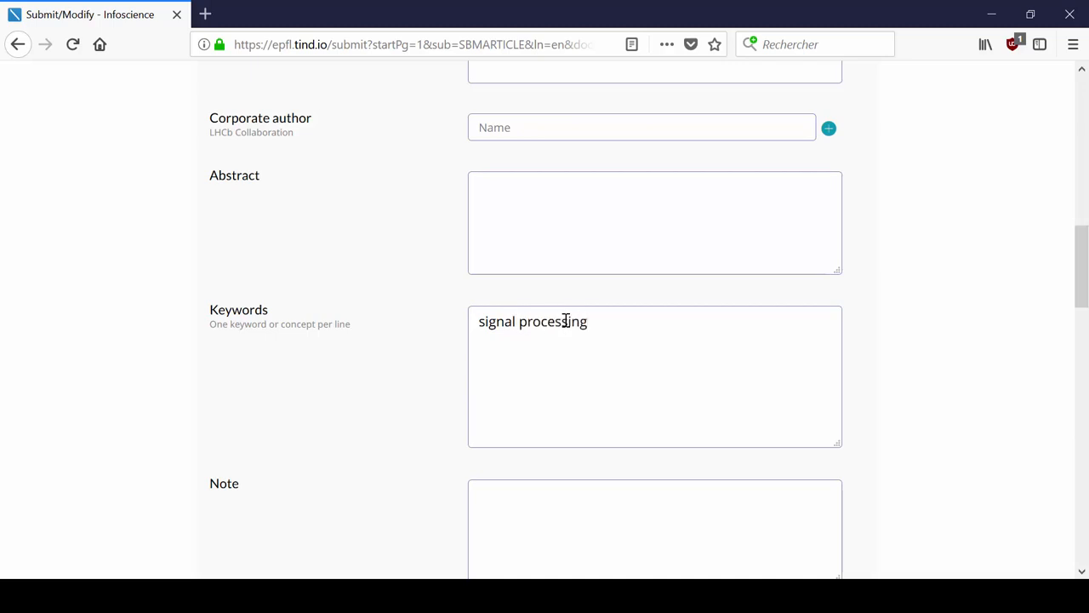
text(tutorials)
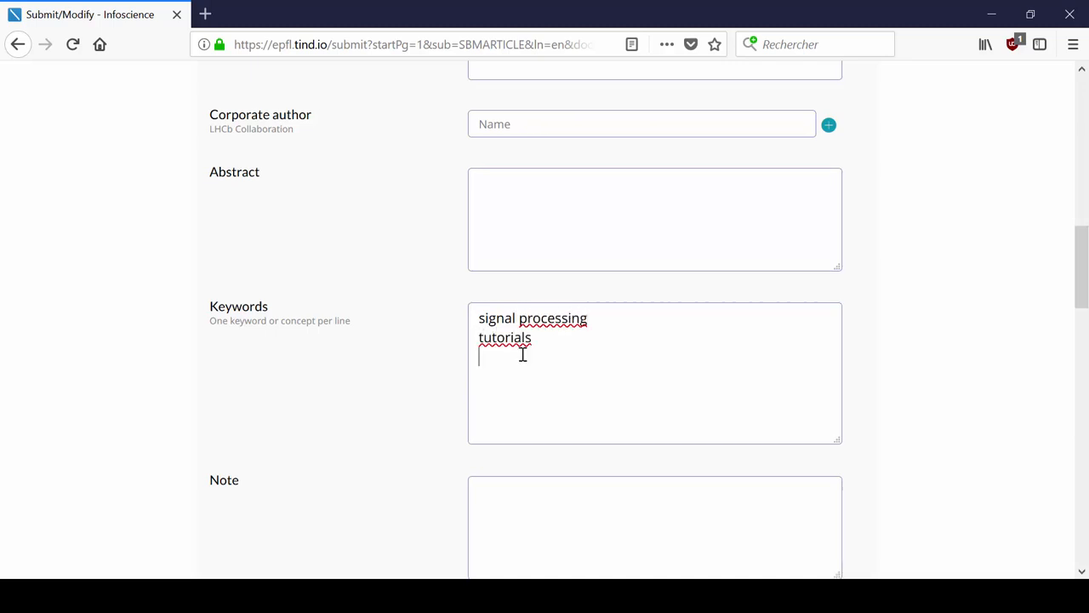
scroll(down, 3)
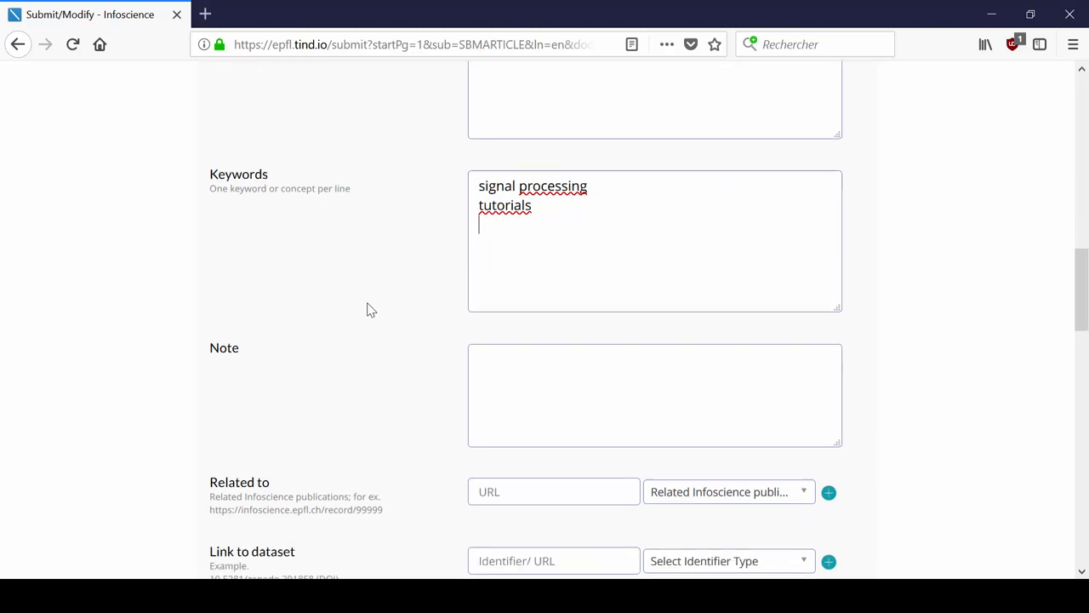
scroll(down, 3)
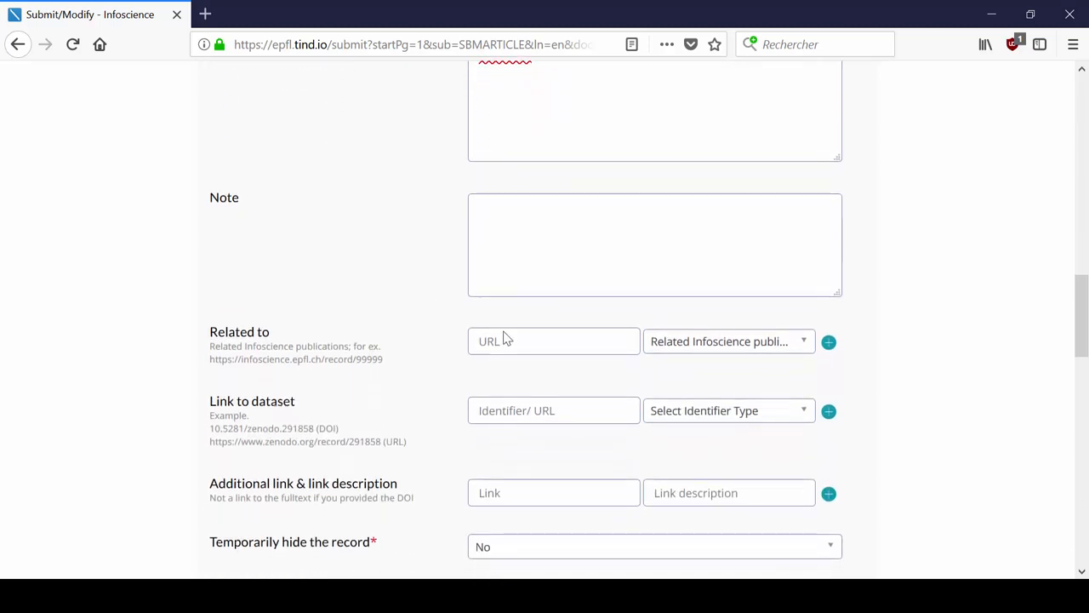
- Set the Related to relationship type to Cites, leaving its URL blank
scroll(down, 3)
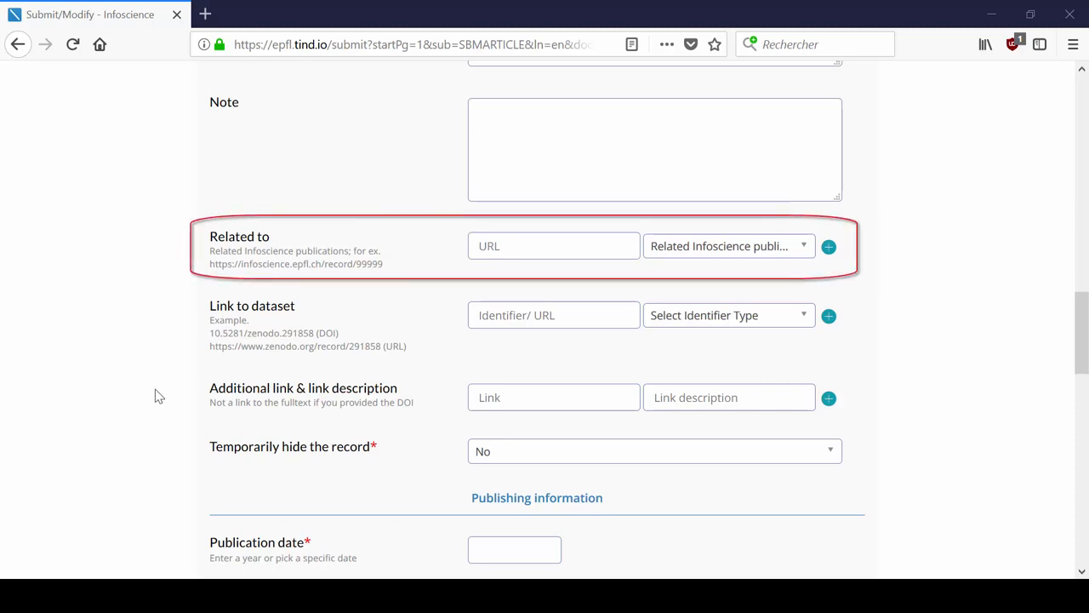
click(554, 245)
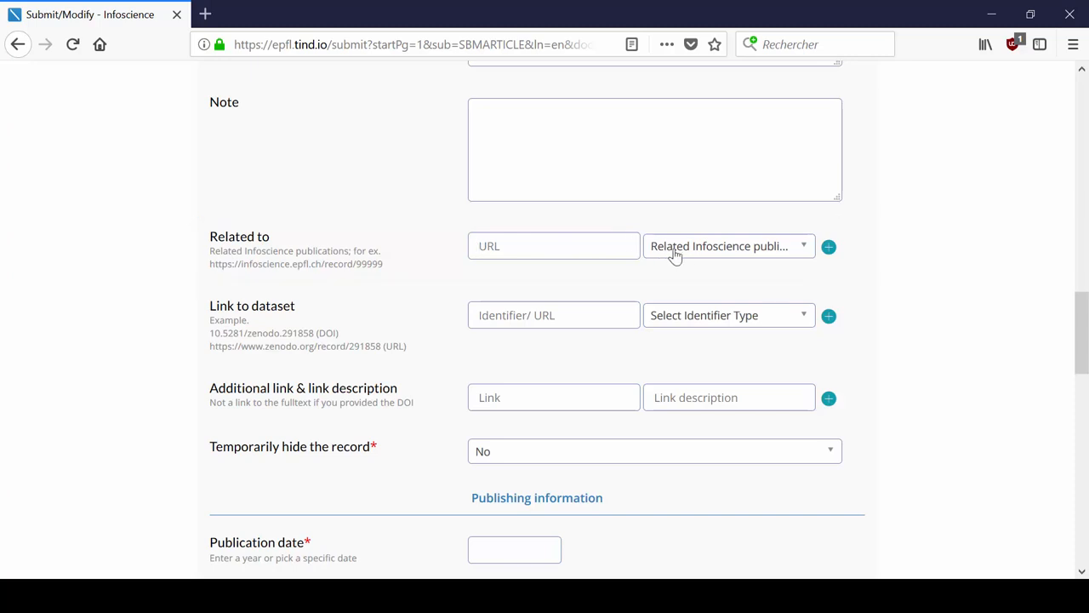
click(728, 245)
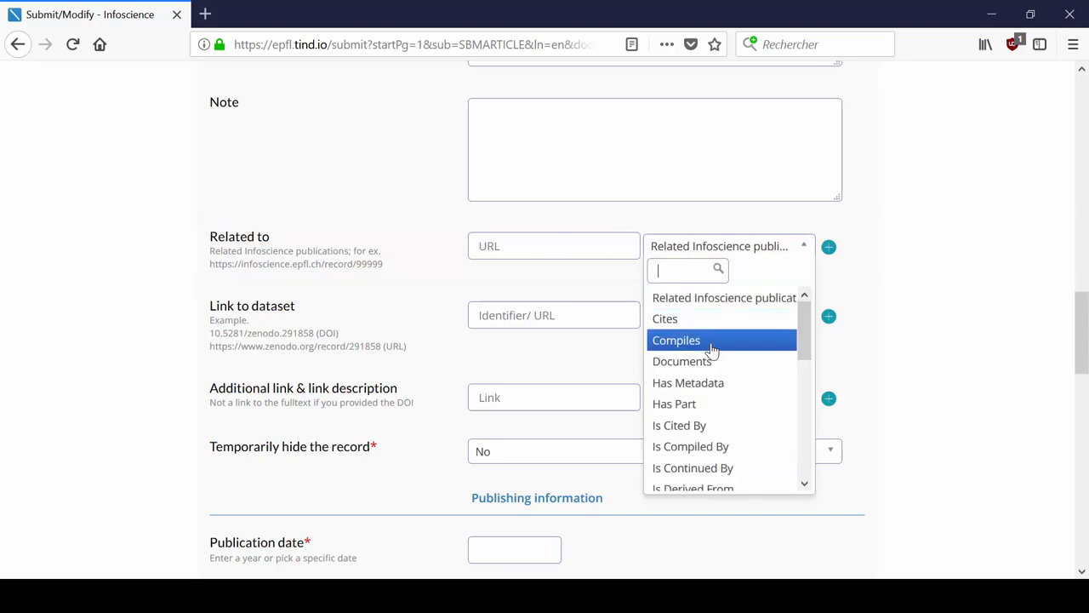
click(664, 318)
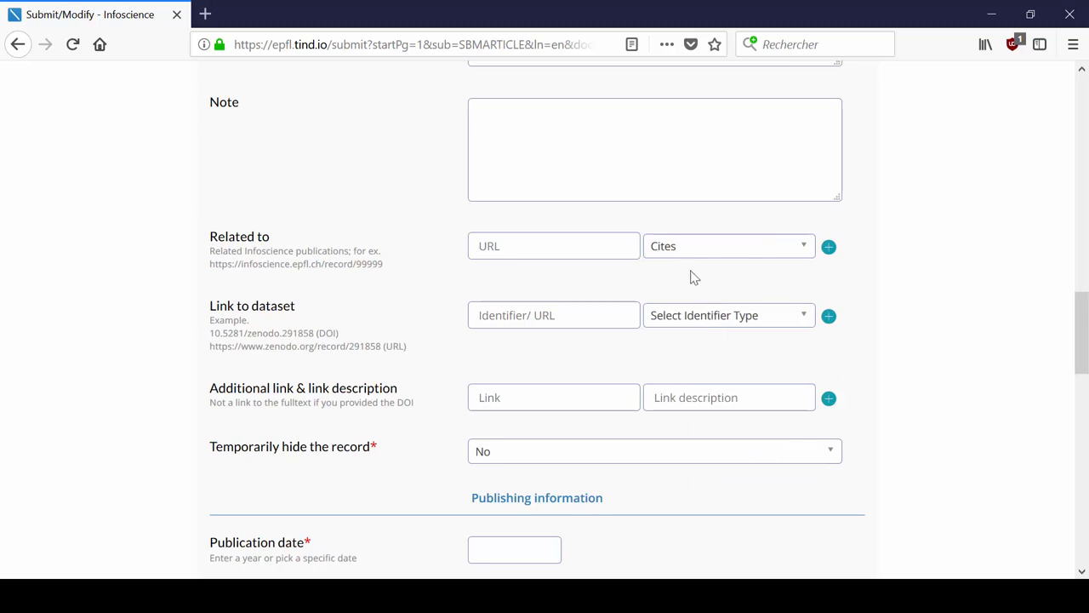
mouse_move(684, 262)
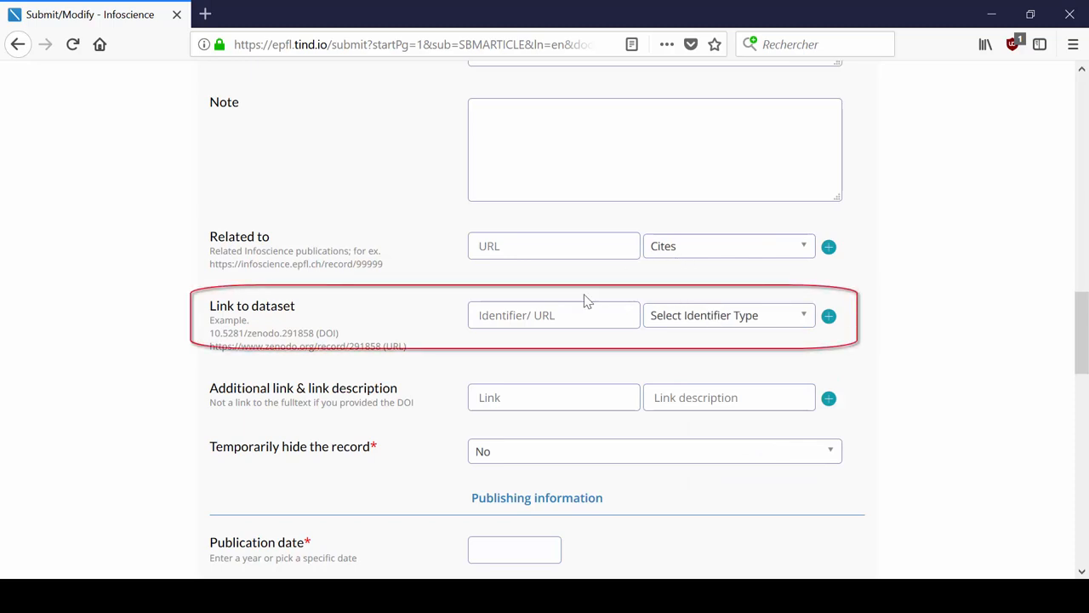
- Add the dataset link 10.5281/zenodo.291858 with identifier type DOI
double_click(251, 306)
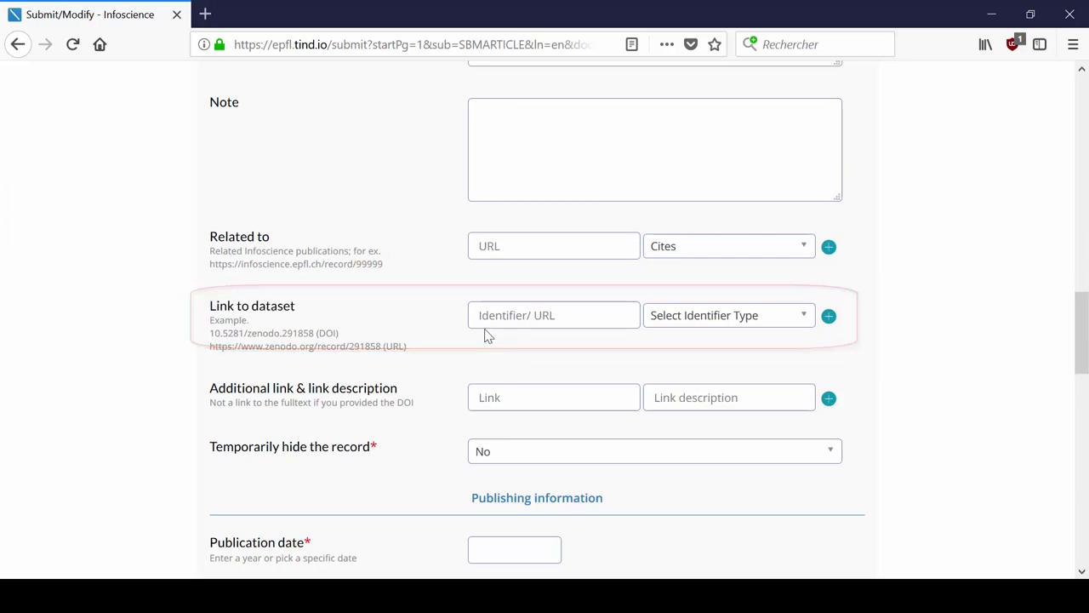
text(10.5281/zenodo.291858)
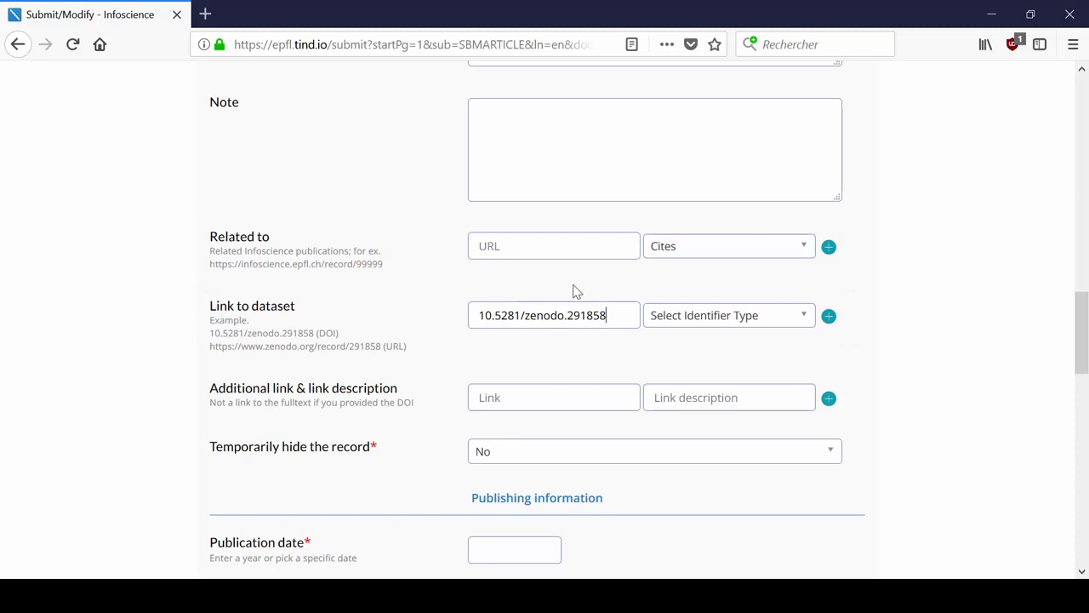
click(728, 315)
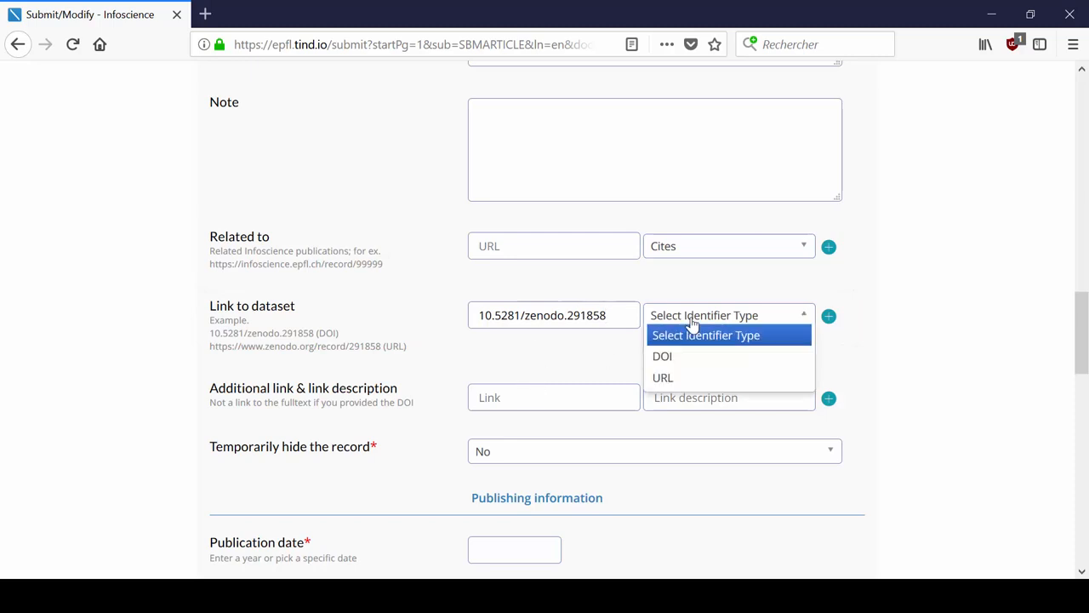
click(661, 356)
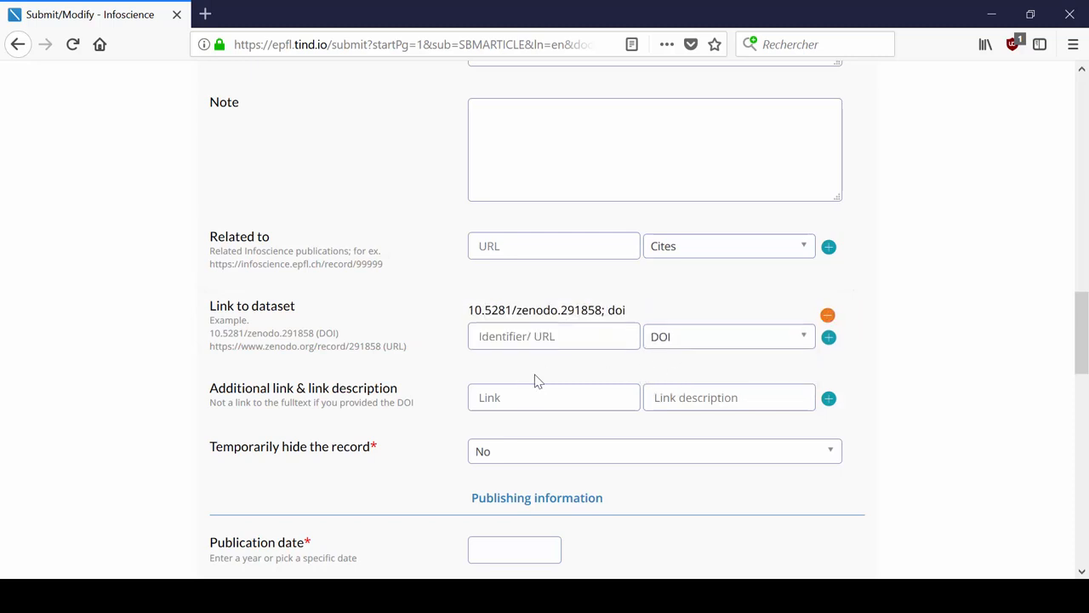
mouse_move(572, 361)
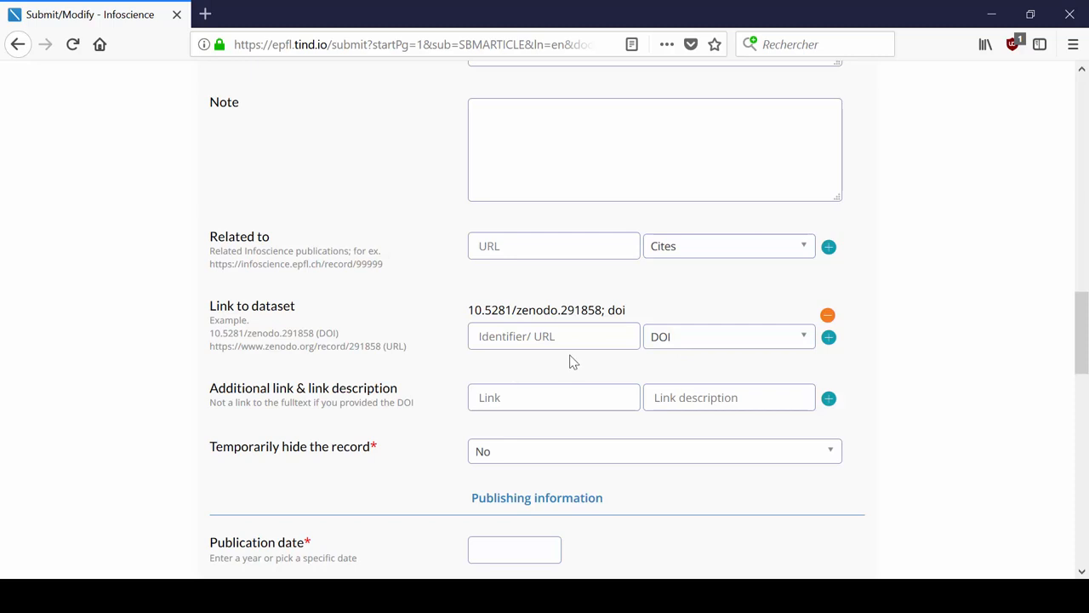
scroll(down, 3)
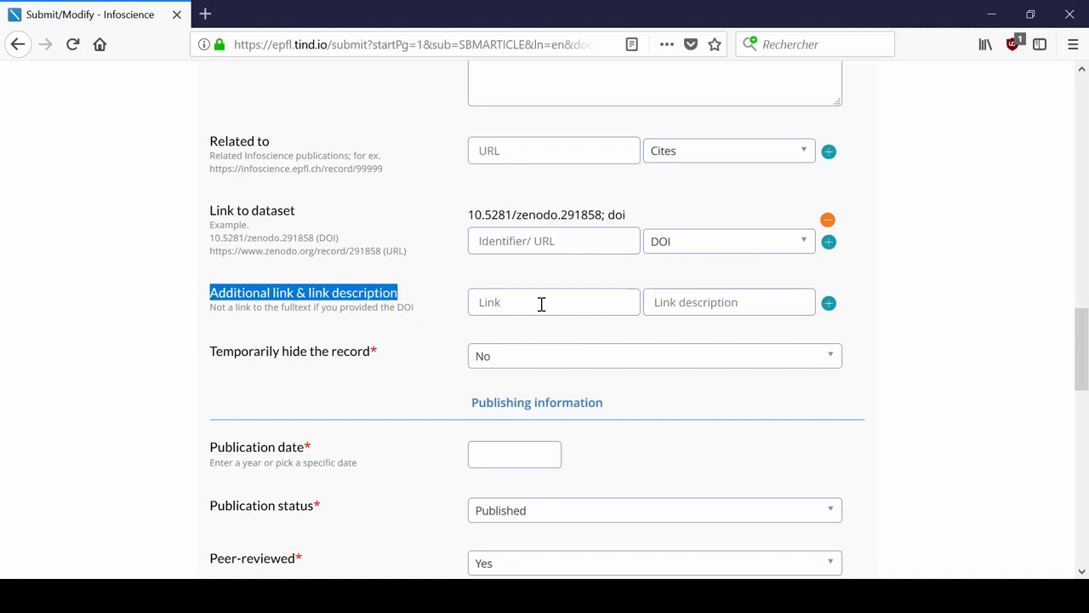
- Set the Laboratory/Chair/Unit to GGEC Groupe de génie Electrochimique from the suggestions
scroll(down, 3)
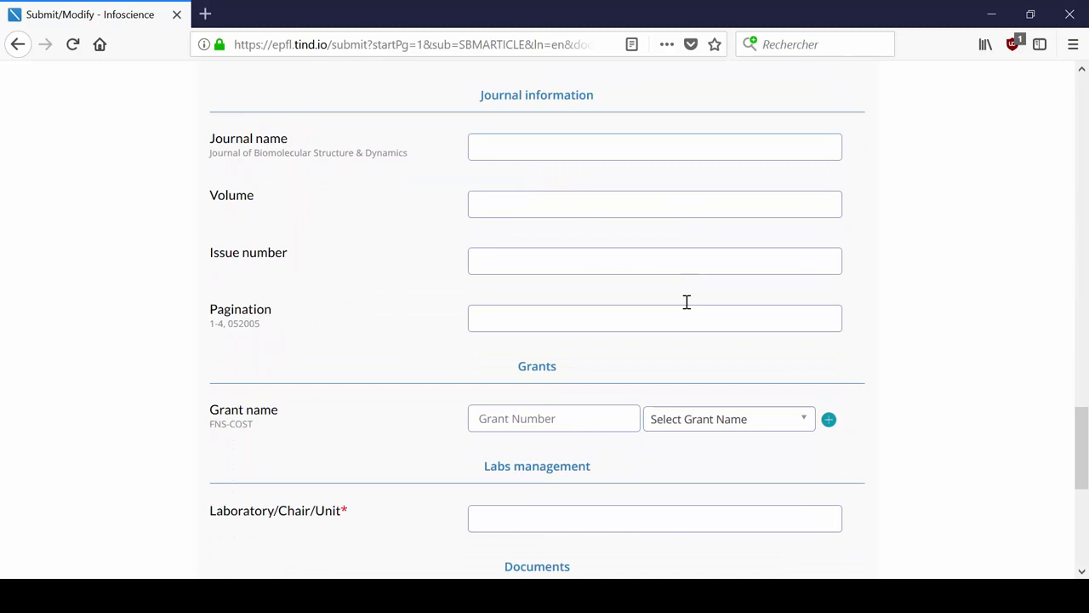
scroll(down, 3)
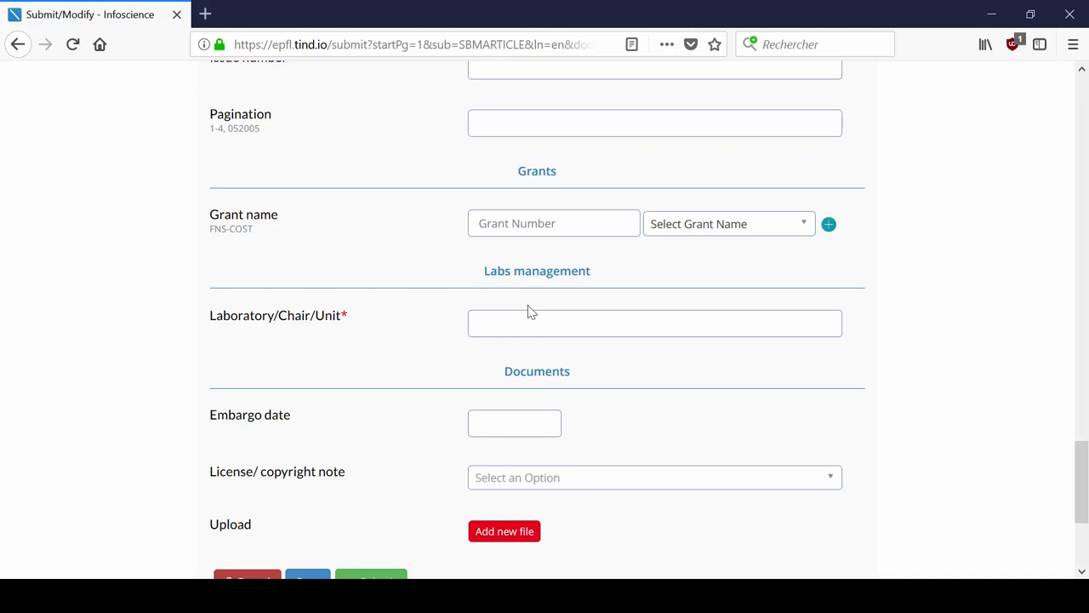
text(Gre)
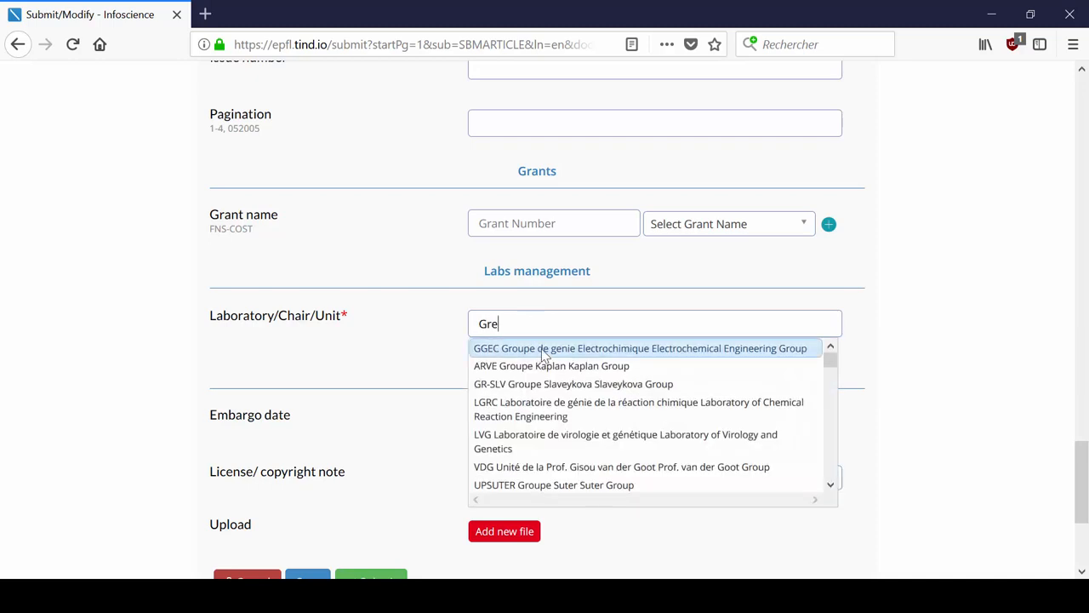
click(640, 347)
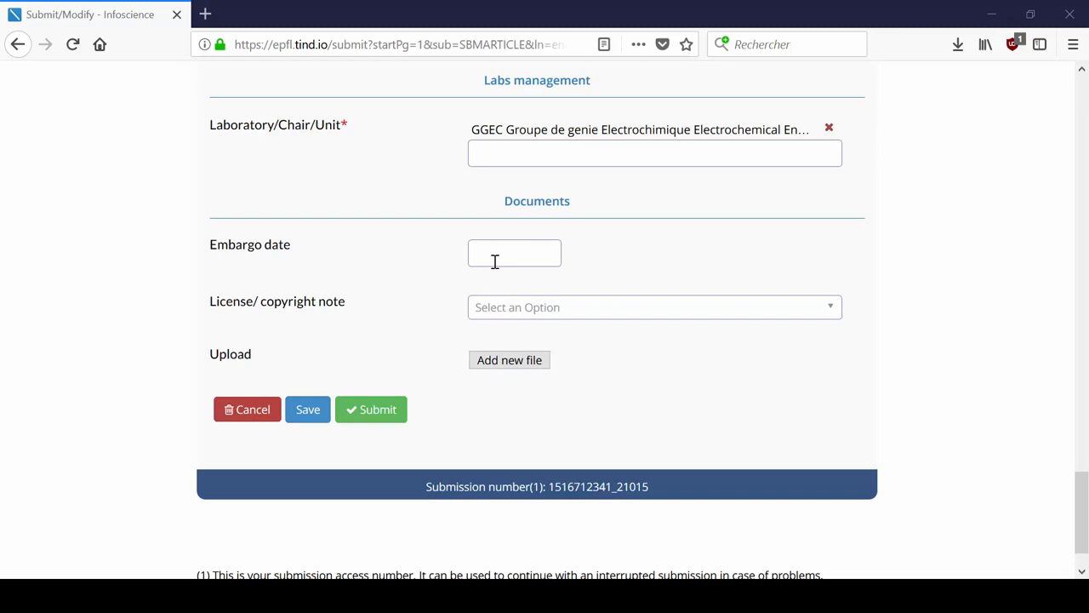
- Set embargo date 2018-01-09 and upload the JTERM-deLuca_2017 PDF as a Postprint version
text(2018-01-09)
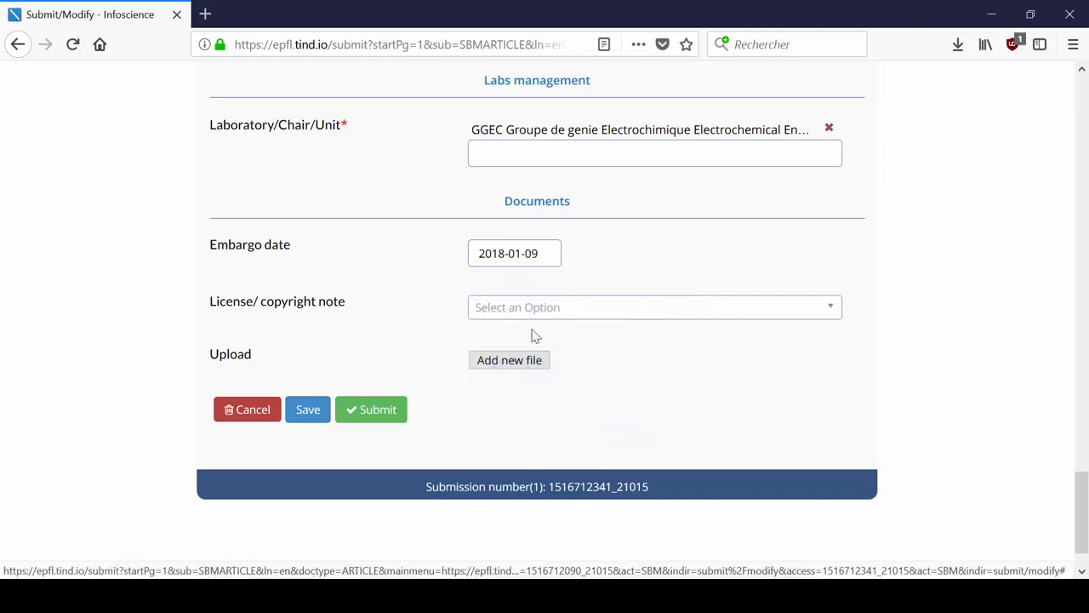
click(653, 306)
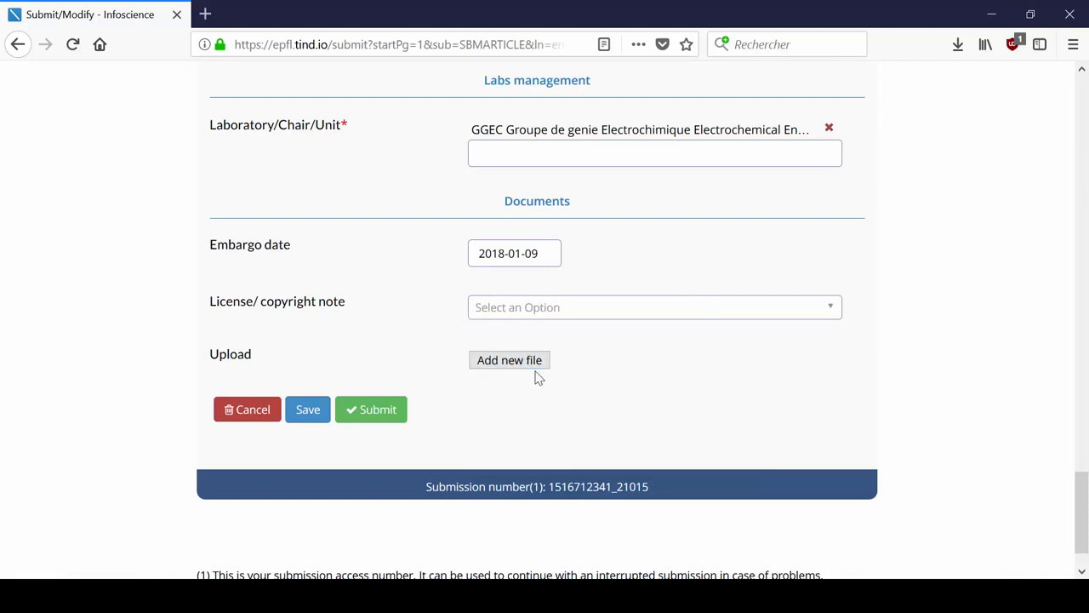
click(509, 359)
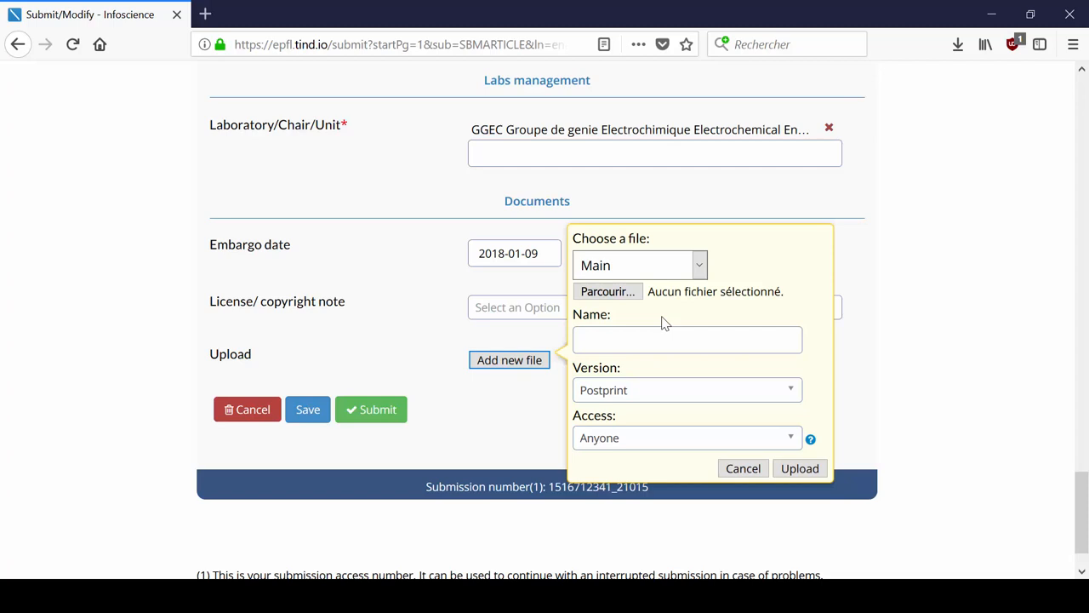
click(688, 390)
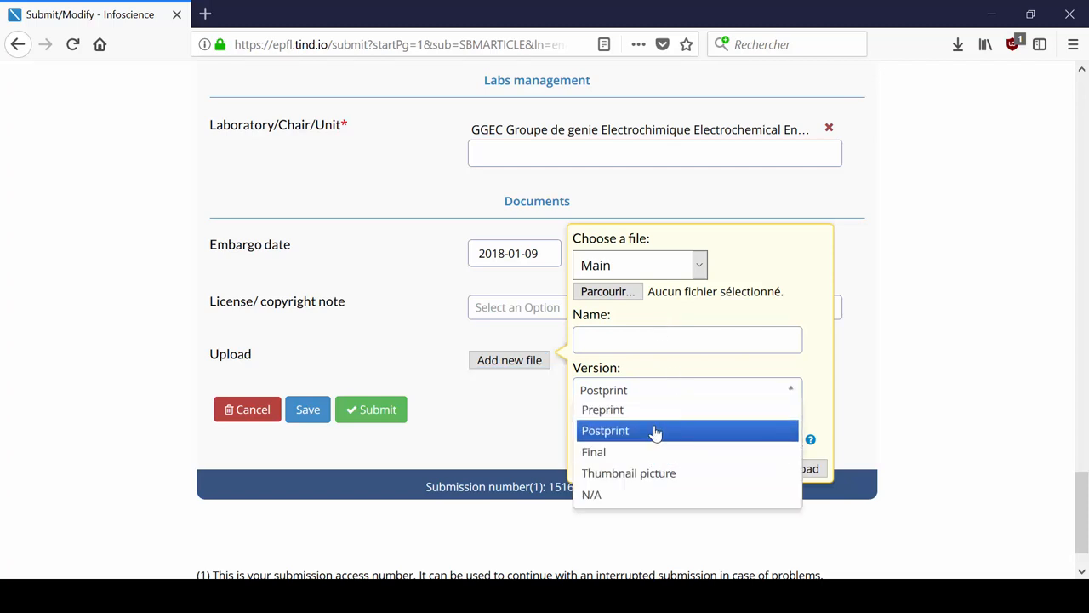
click(606, 429)
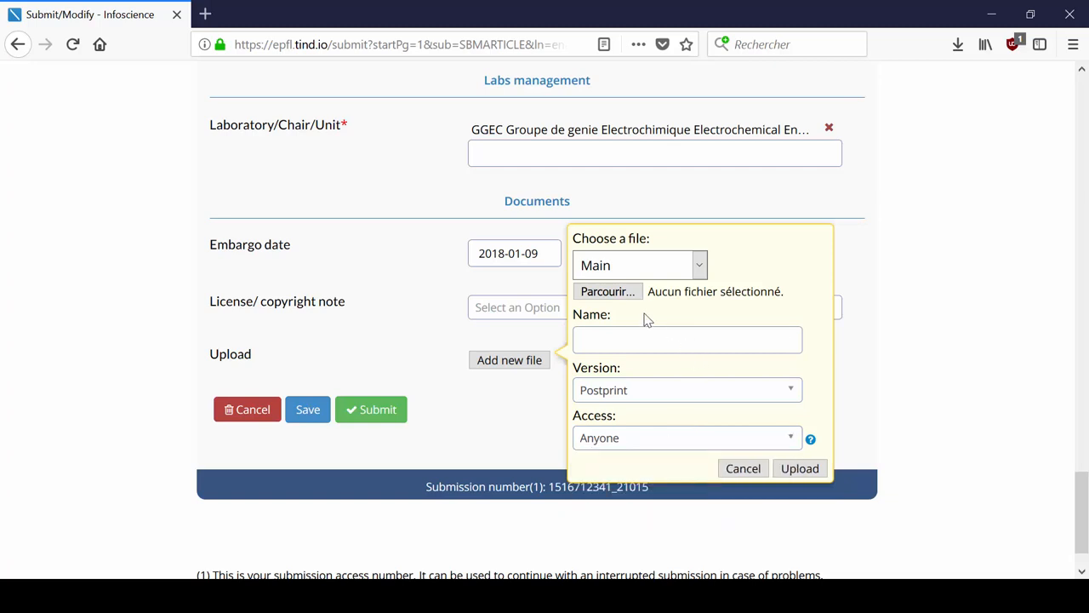
click(800, 468)
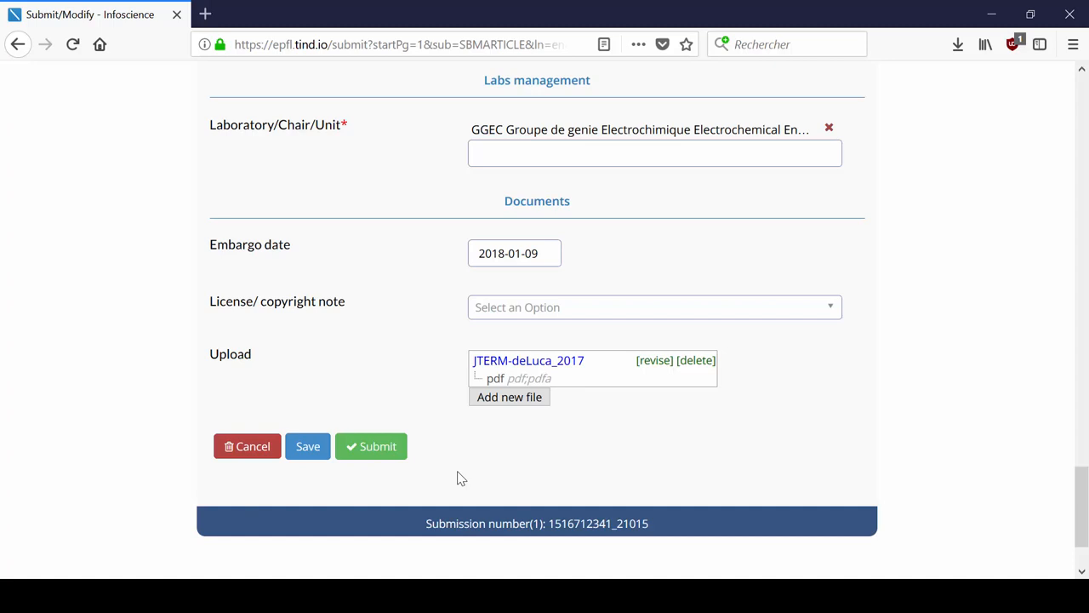
mouse_move(378, 449)
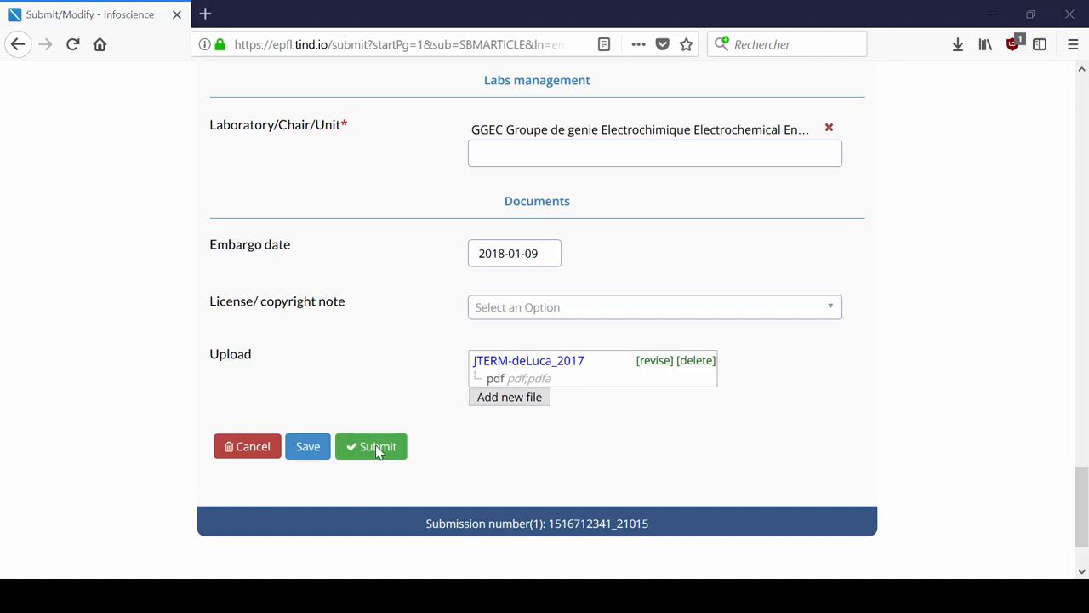
- Submit the article record and view the confirmation email with its reference URL
click(371, 445)
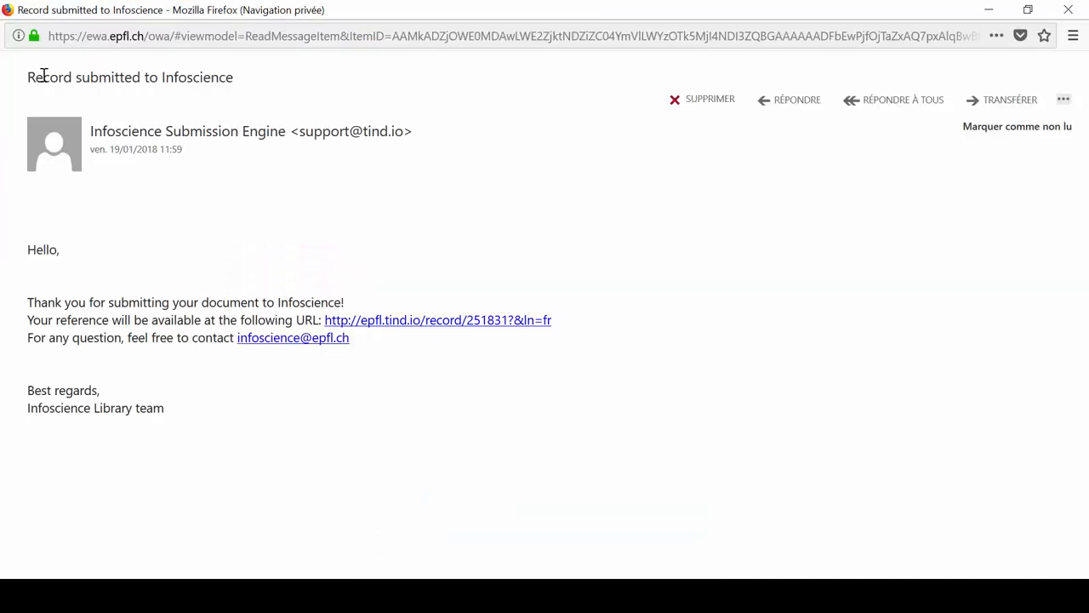
triple_click(129, 77)
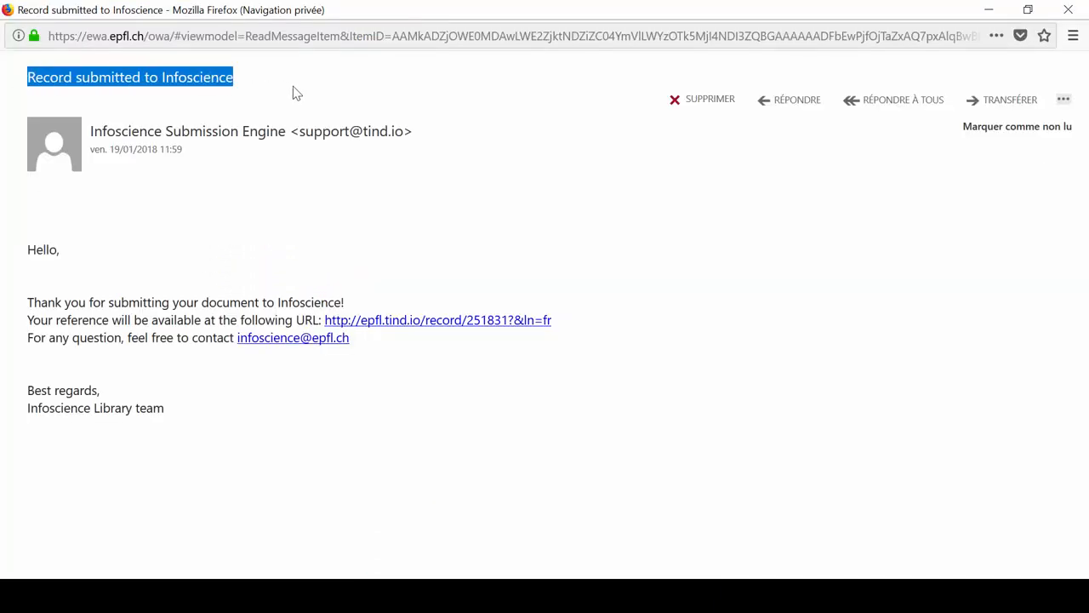